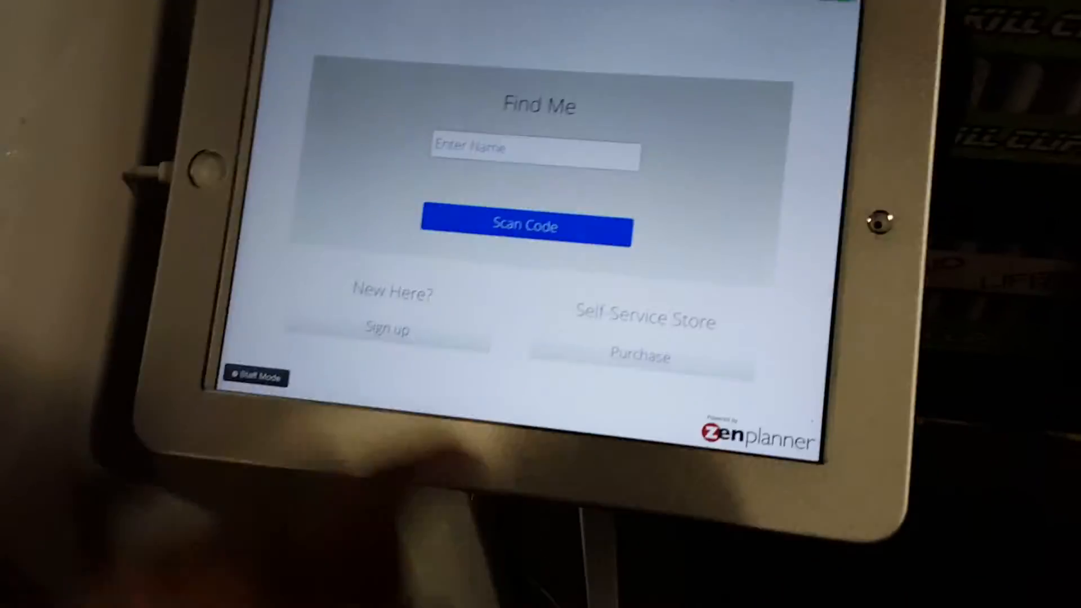
Enter the Self Service Store listing water, Fit Aid and KC bars at a $0.00 total.
left_click(533, 148)
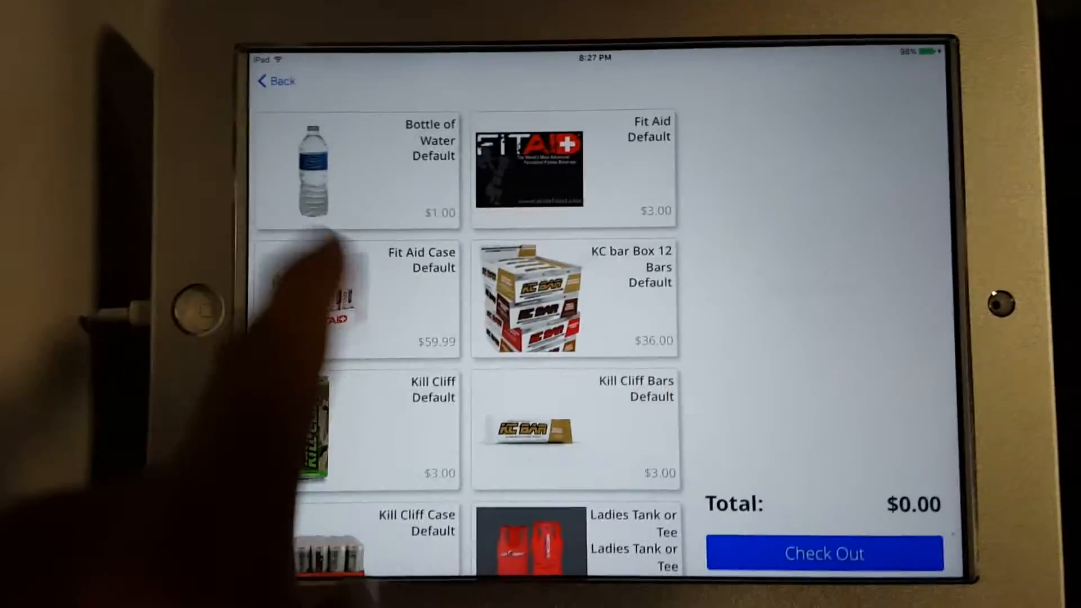
Browse the product grid and take the order to checkout.
scroll("down", 3)
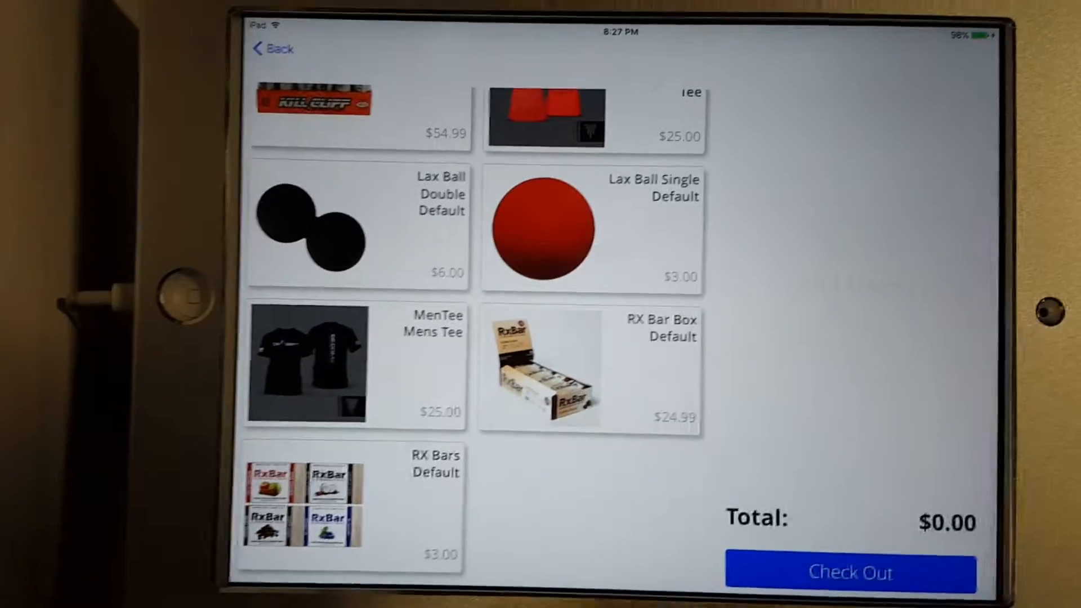
left_click(589, 369)
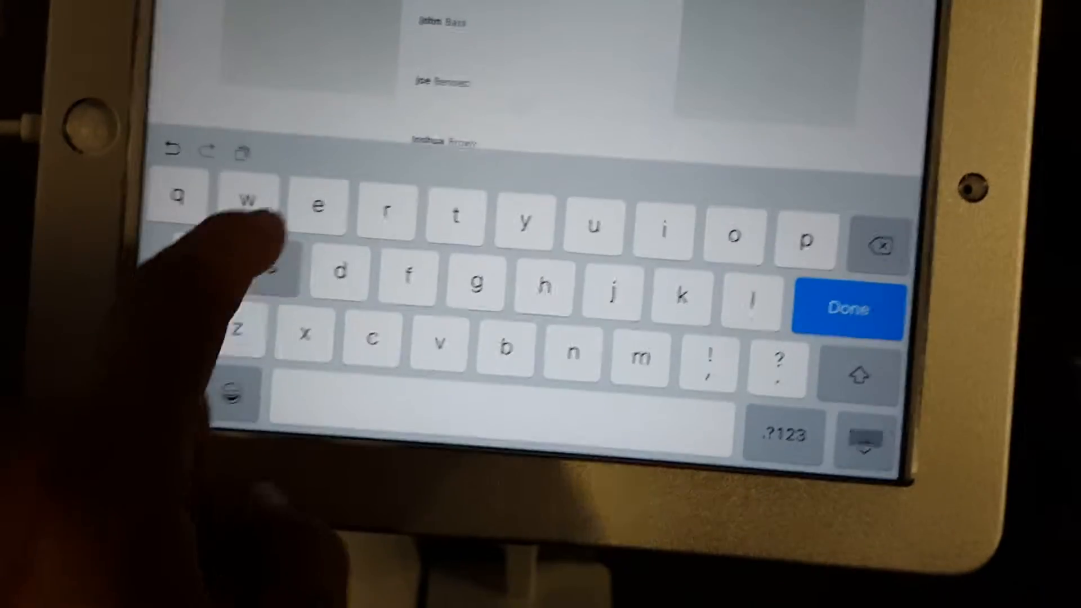
Search the member by name and select the match, reaching the $59.99 payment step.
left_click(847, 308)
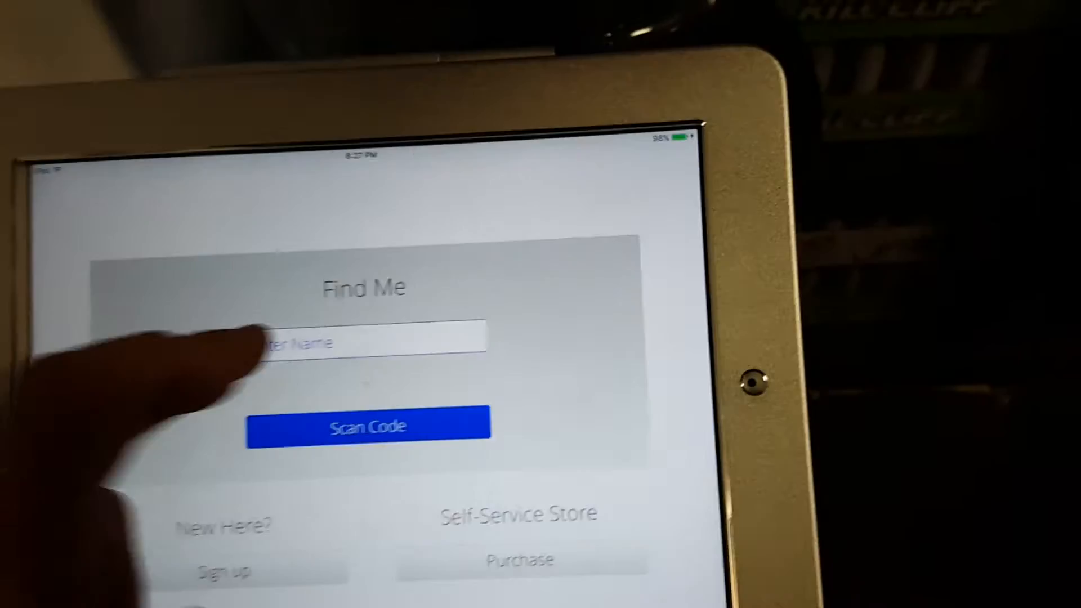
left_click(365, 342)
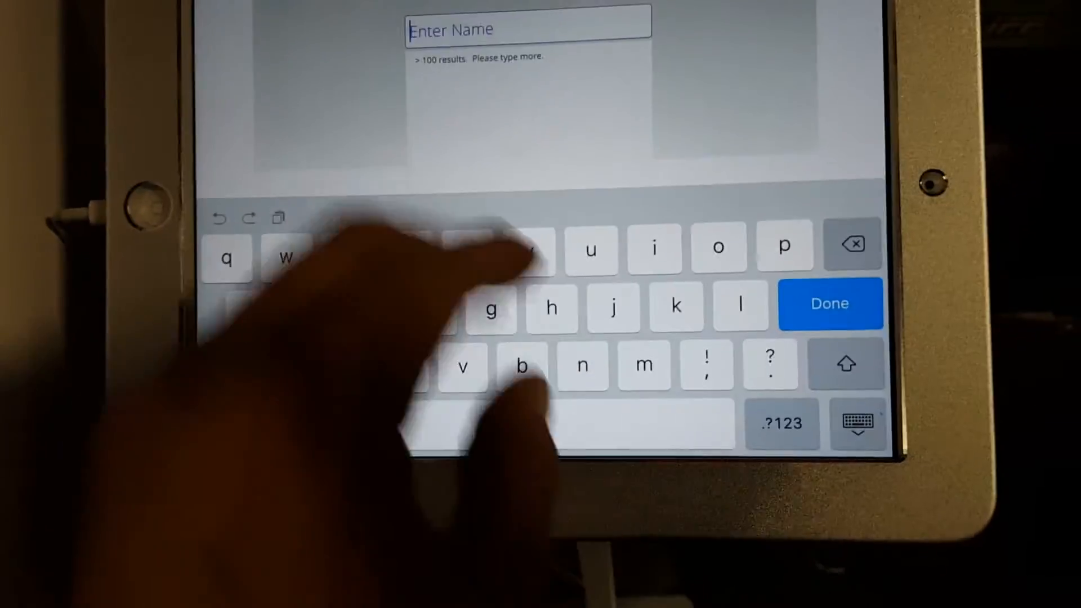
left_click(828, 303)
type("dan")
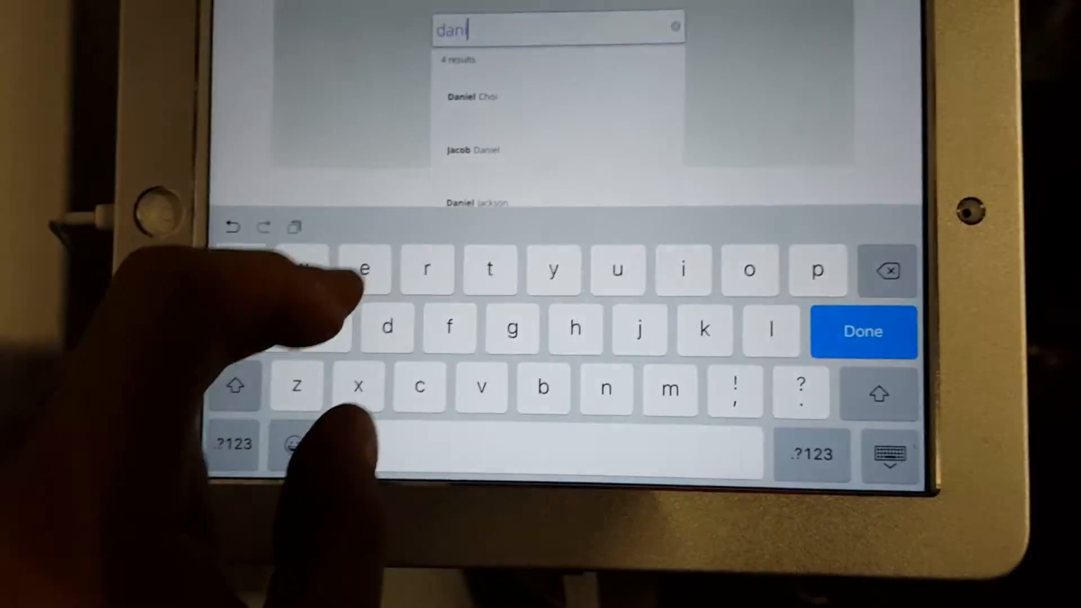
left_click(861, 331)
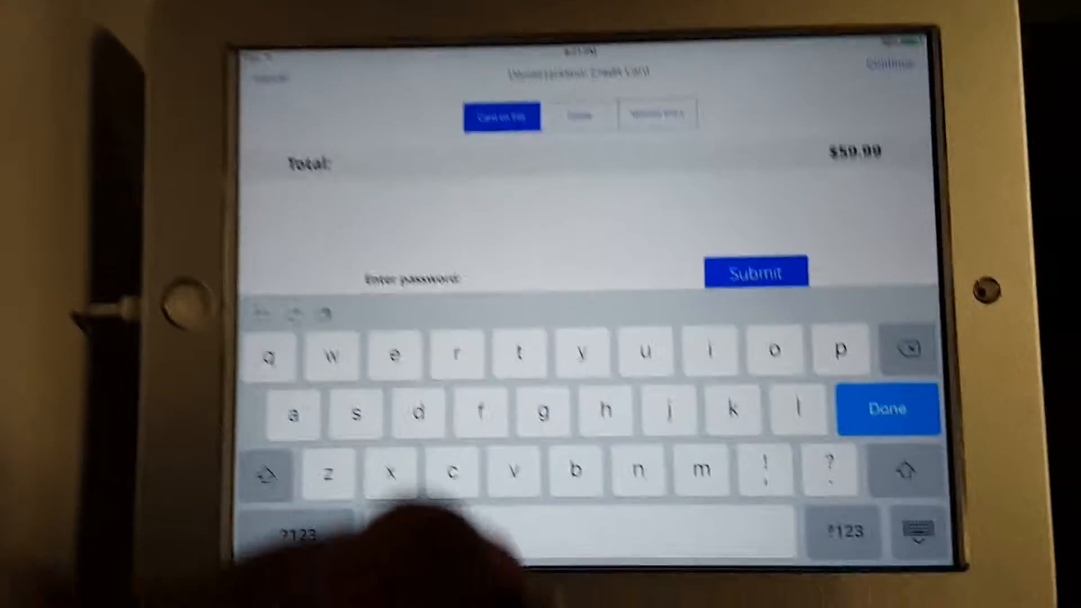
Switch to manual card entry, then cancel the $59.99 payment back to the Find Me screen.
left_click(657, 113)
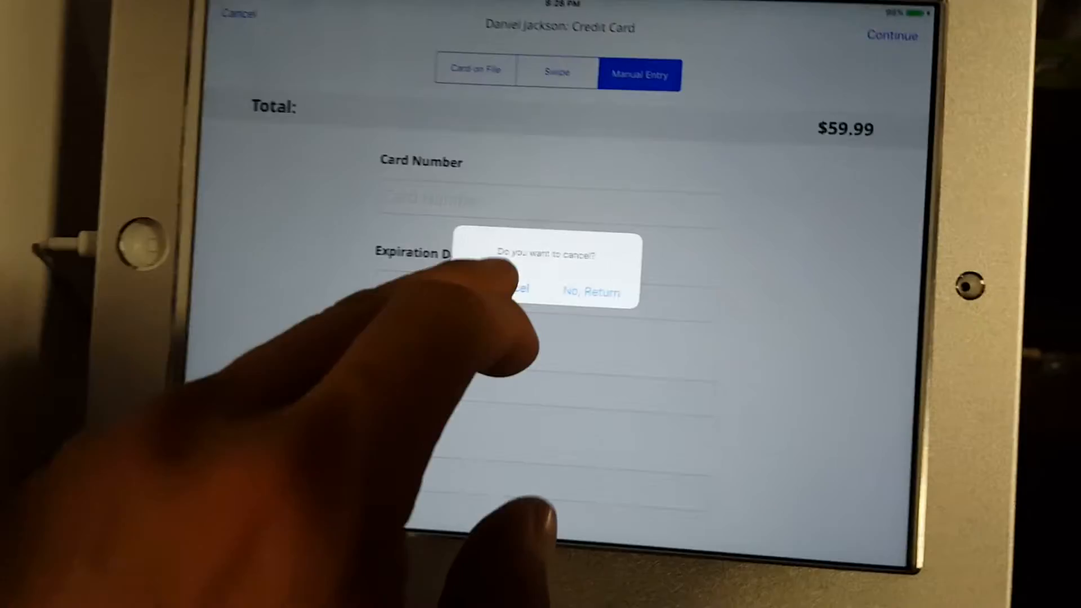
left_click(514, 290)
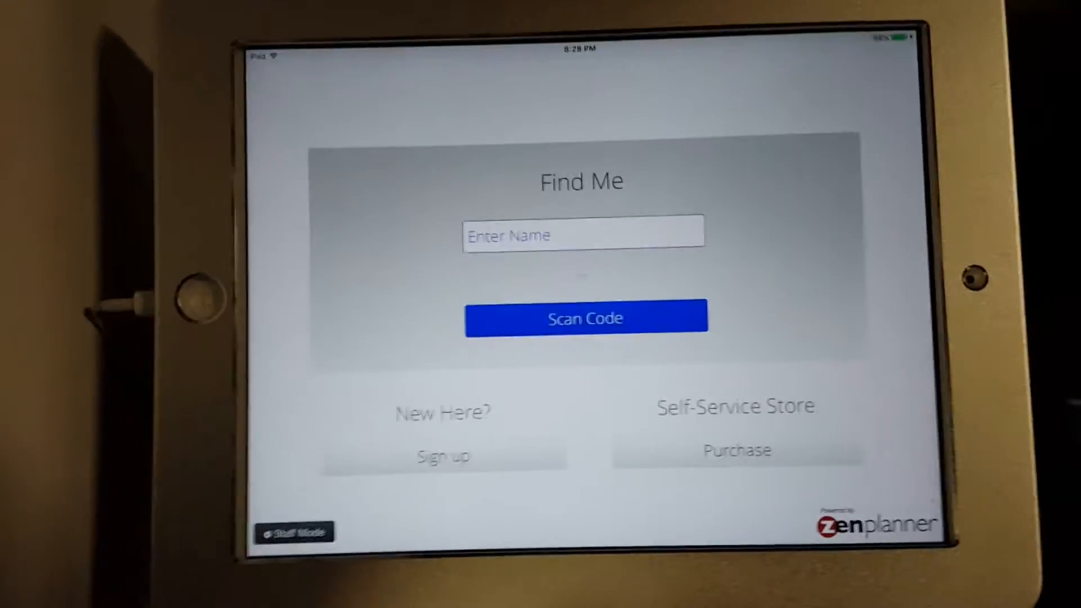